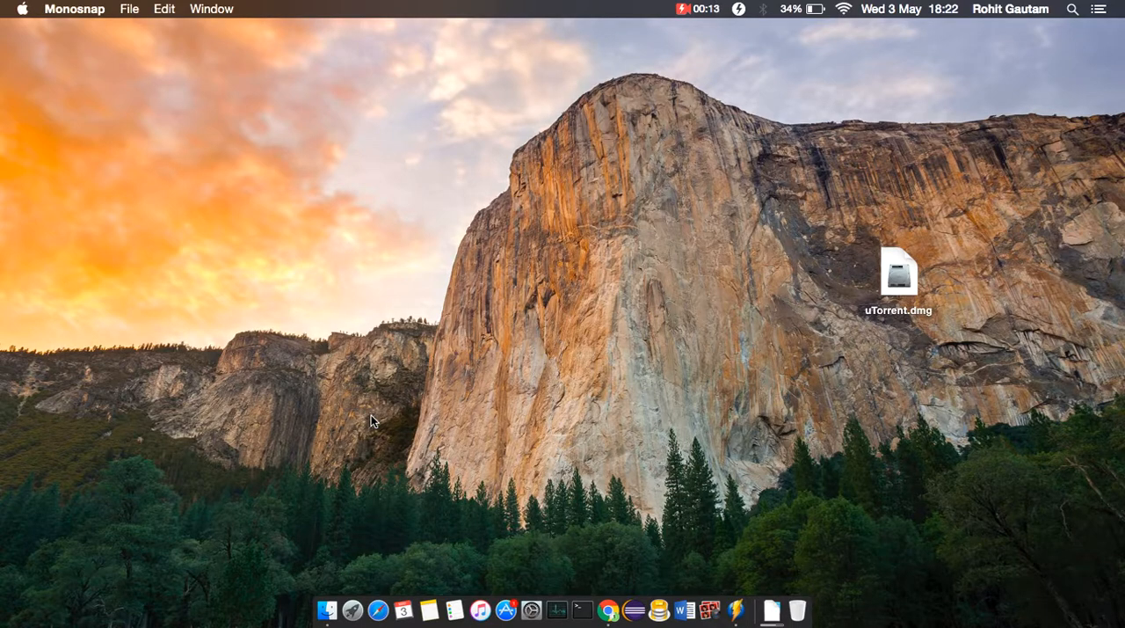
mouse_move(480, 610)
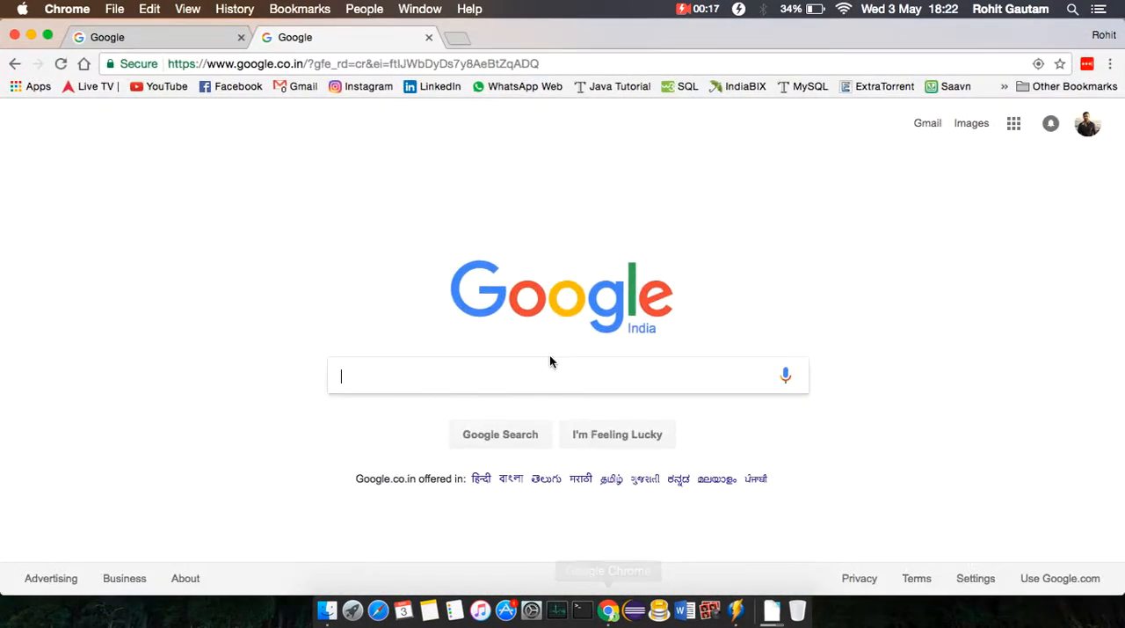
Search Google for 'filehippo' using the autocomplete suggestion
text(fil)
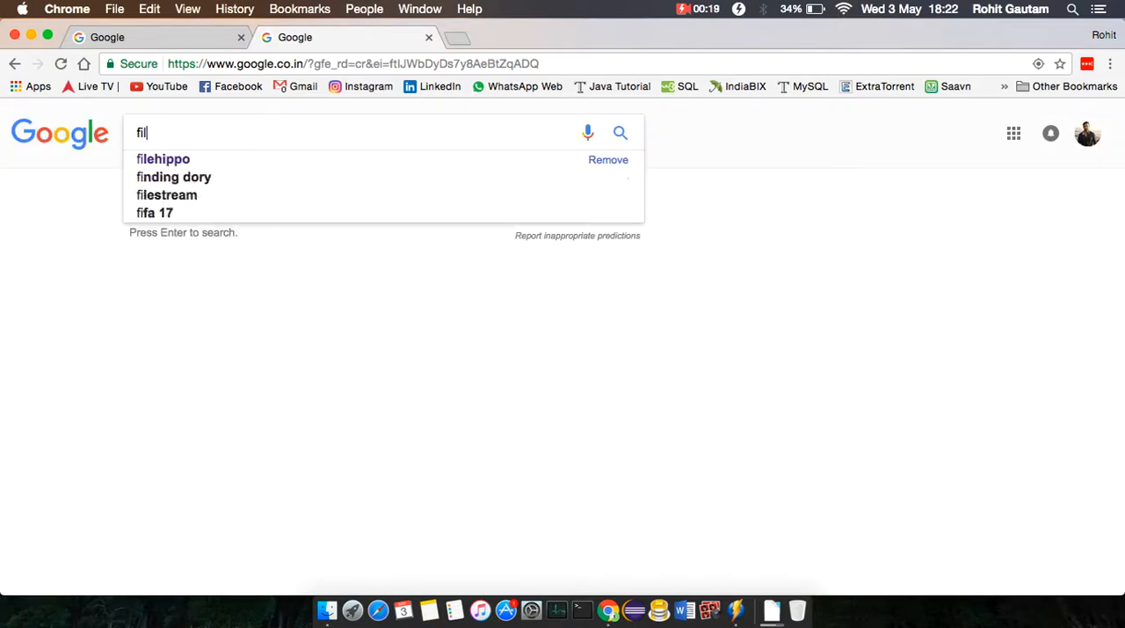
click(163, 159)
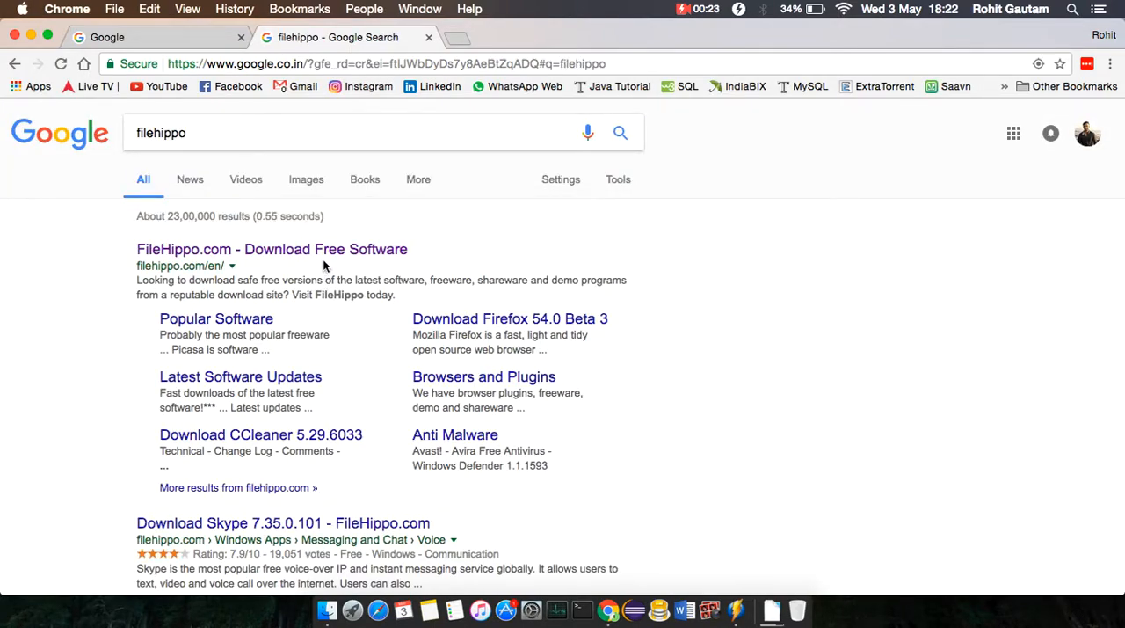
Open FileHippo.com and search its catalogue for 'uTorrent', scrolling the results
click(272, 249)
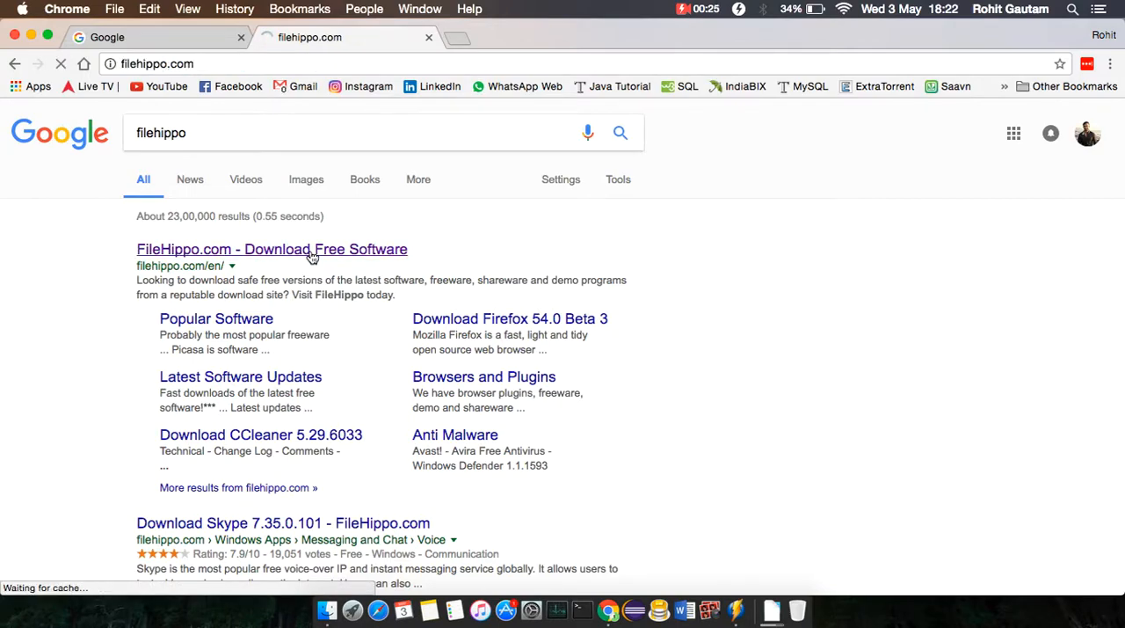
click(272, 248)
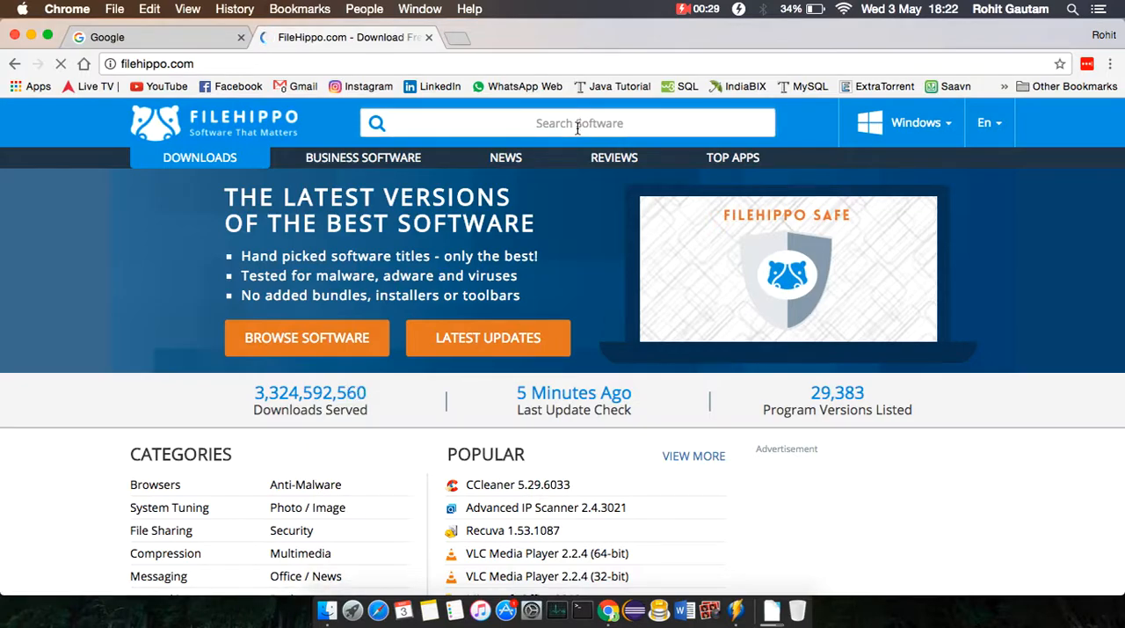
text(ut)
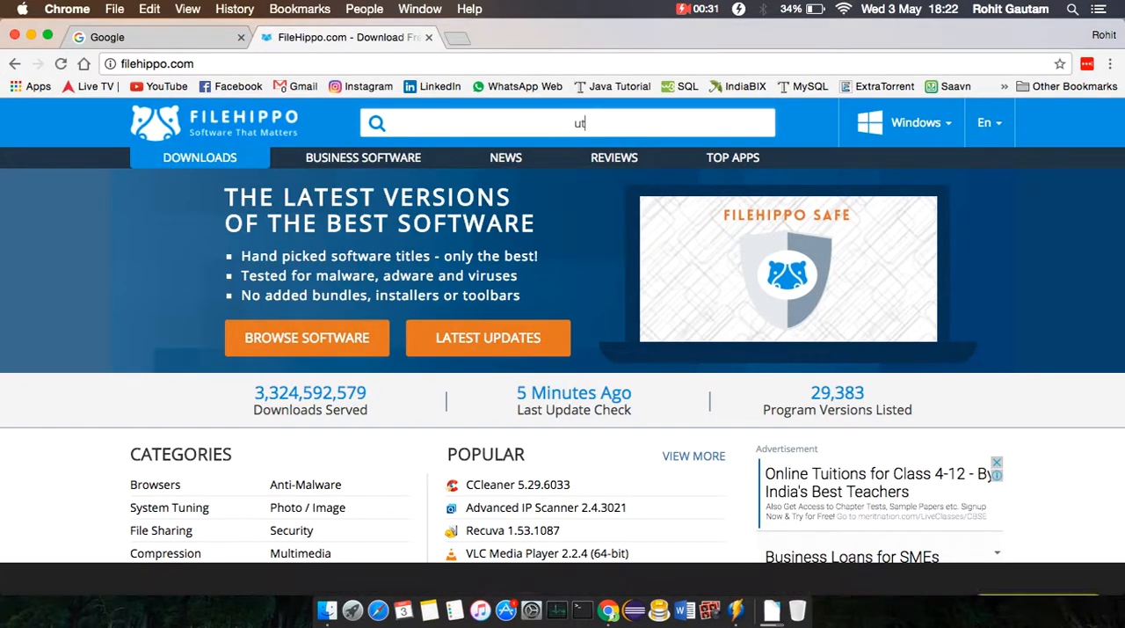
text(Torrent)
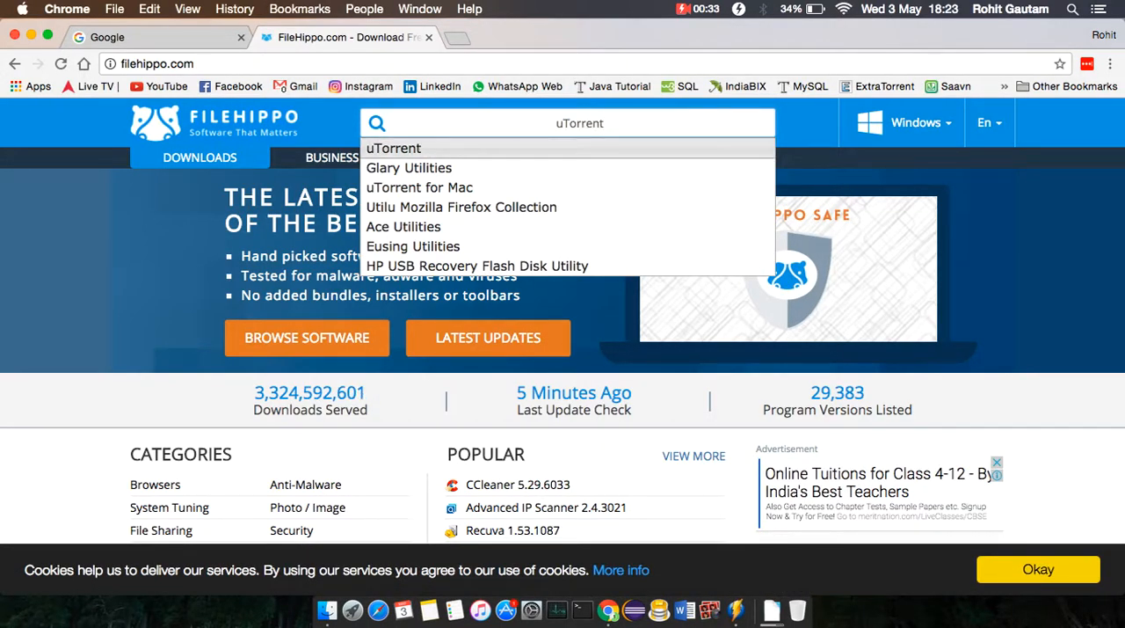
click(393, 148)
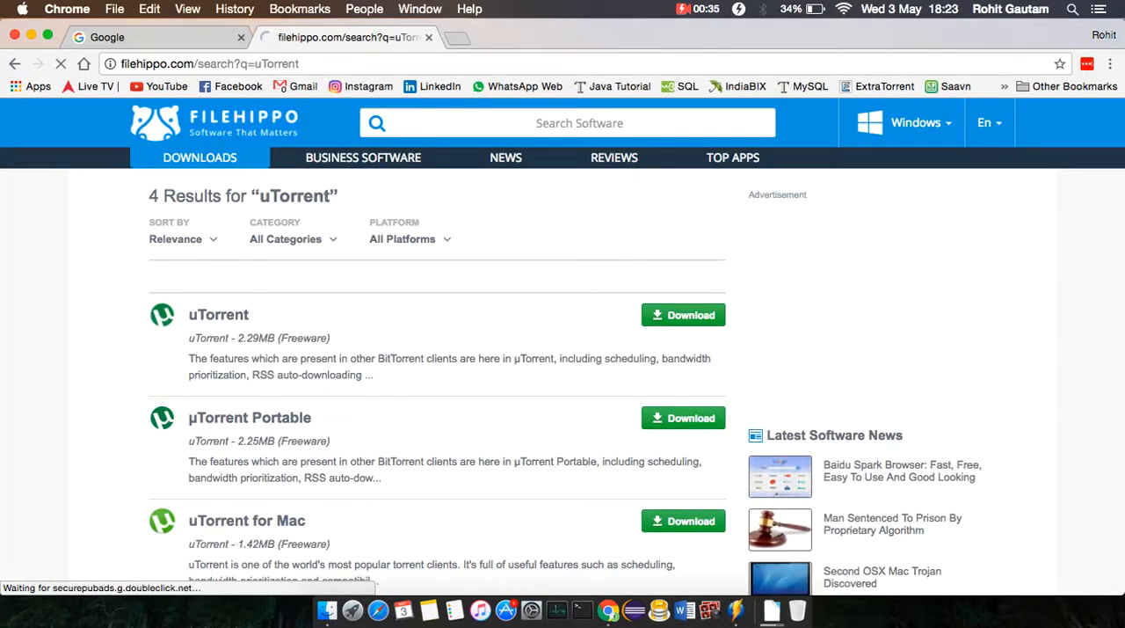
scroll(down, 3)
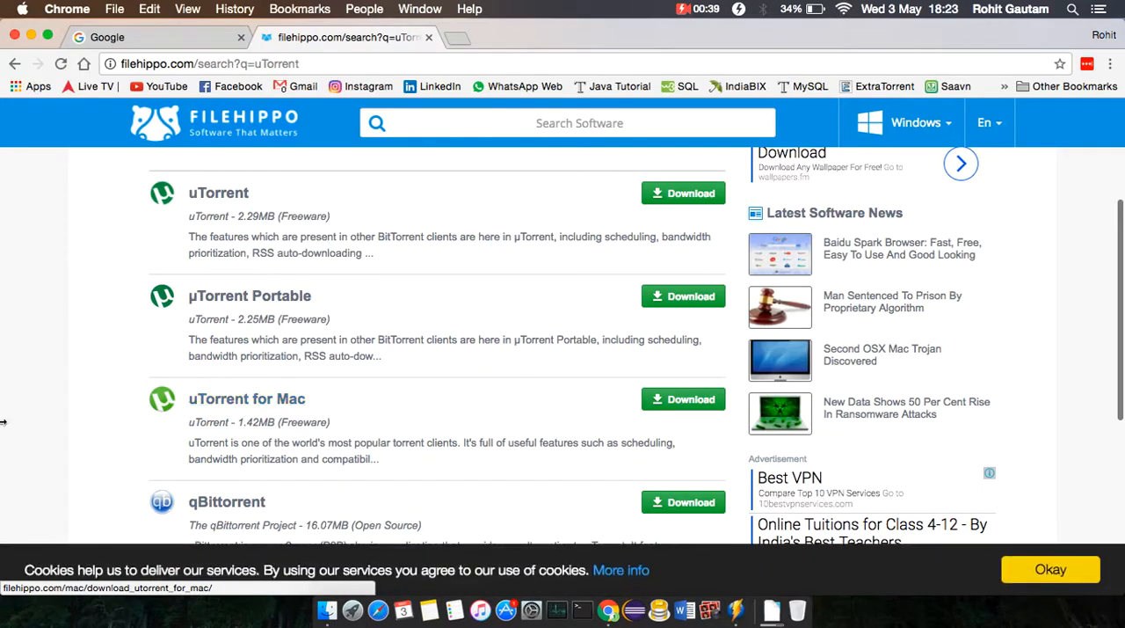
mouse_move(691, 422)
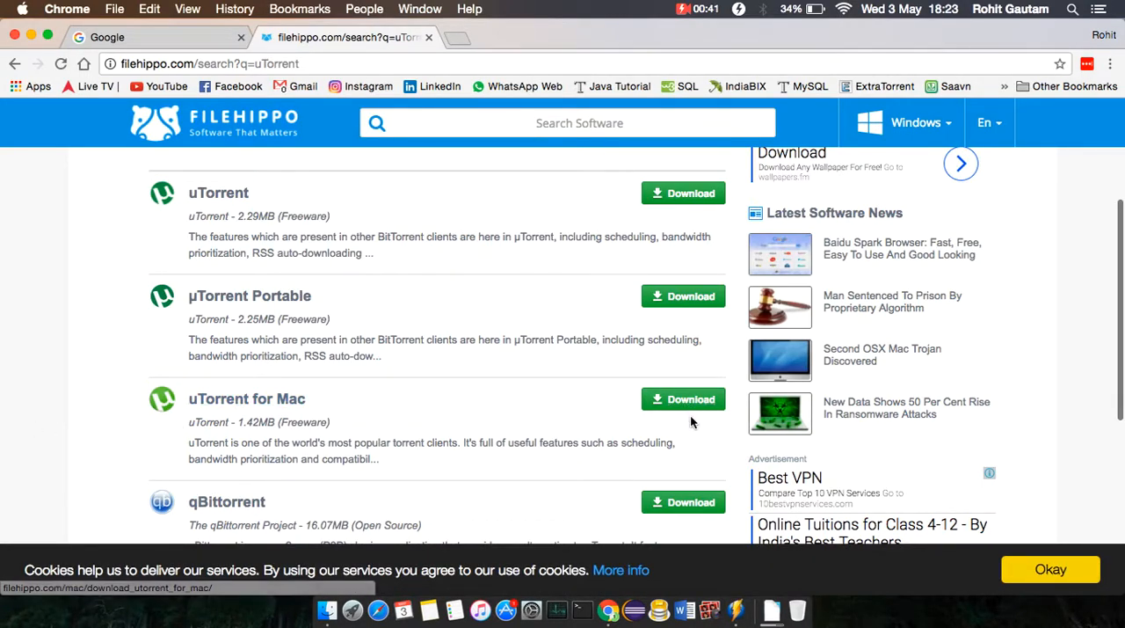
Download the latest uTorrent for Mac 1.8.7 (1.42MB) from FileHippo
click(683, 399)
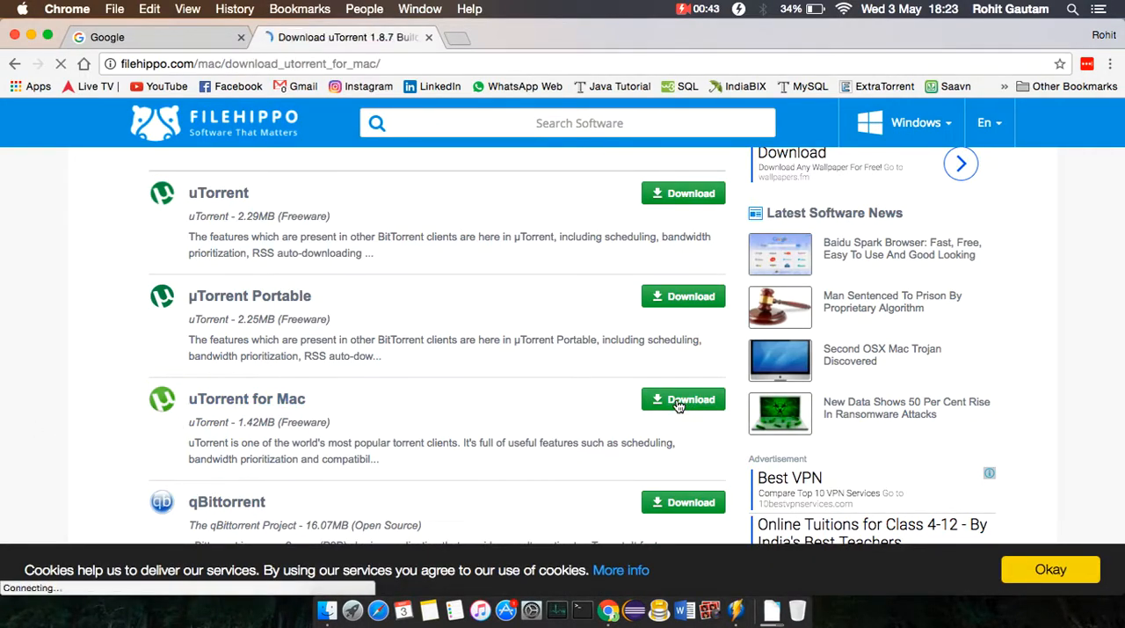
click(683, 399)
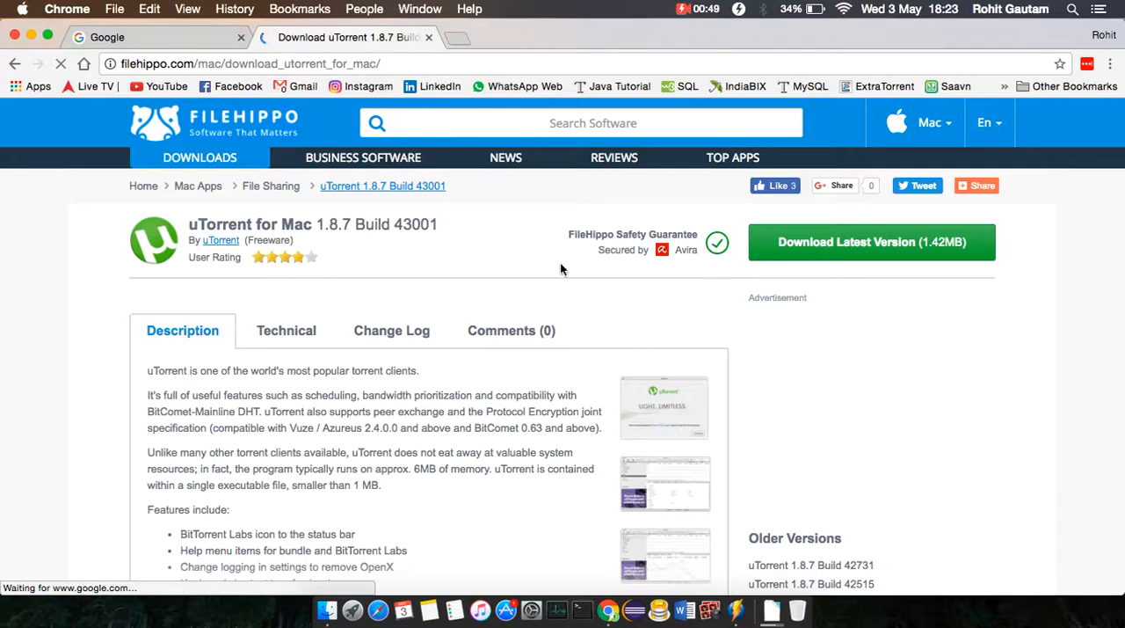
click(976, 185)
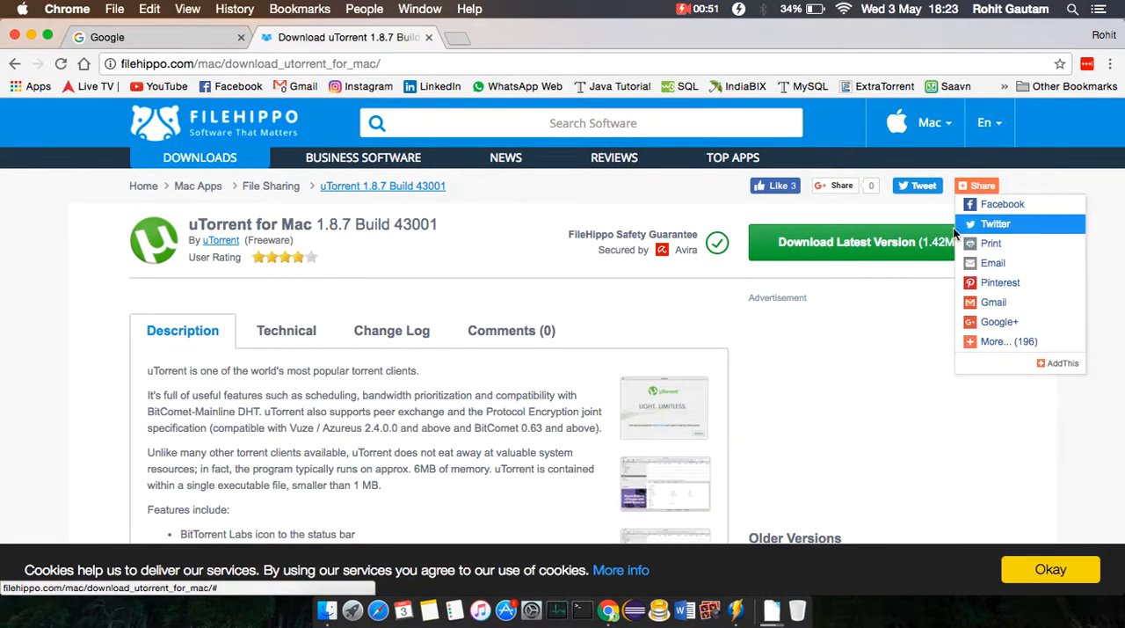
click(870, 242)
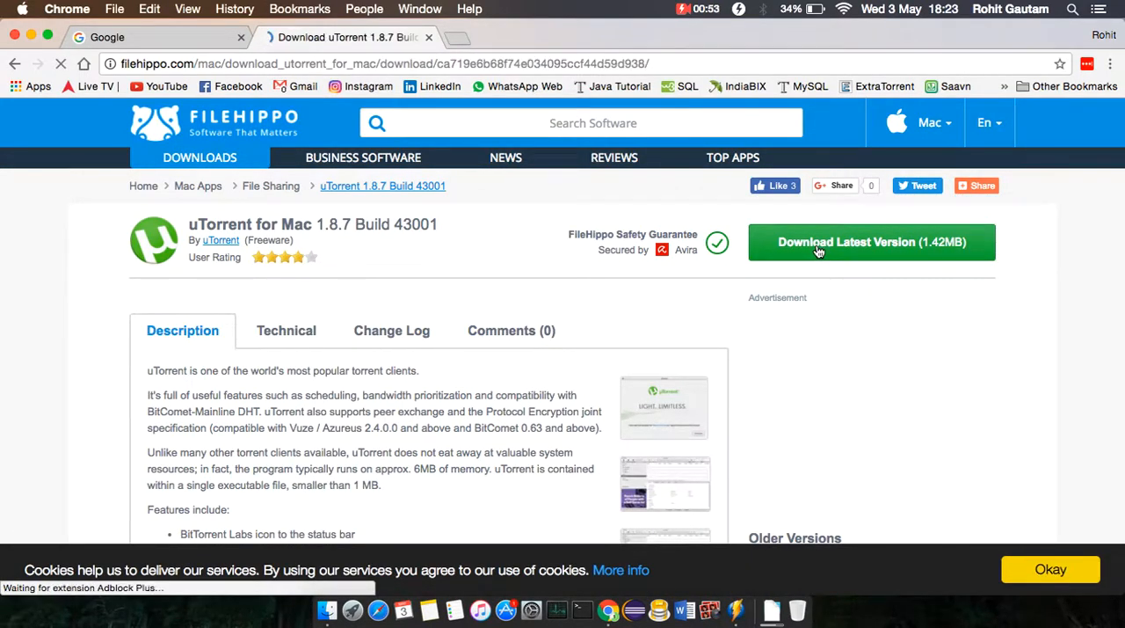
click(871, 242)
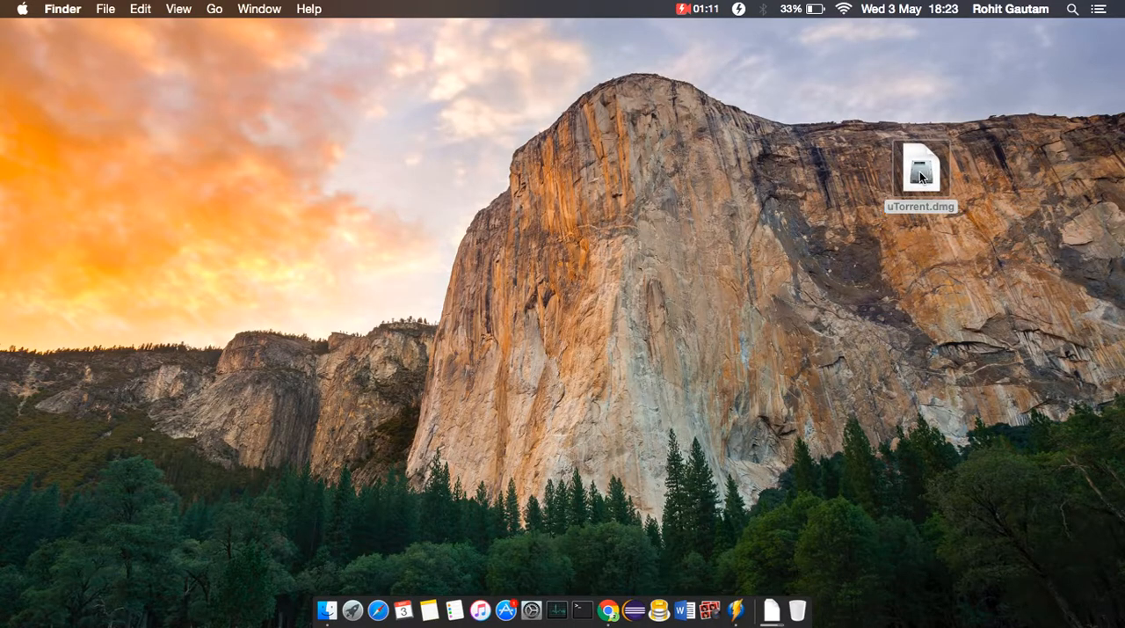
Open uTorrent.dmg, accept the license, replace uTorrent in Applications, and close the installer
double_click(920, 167)
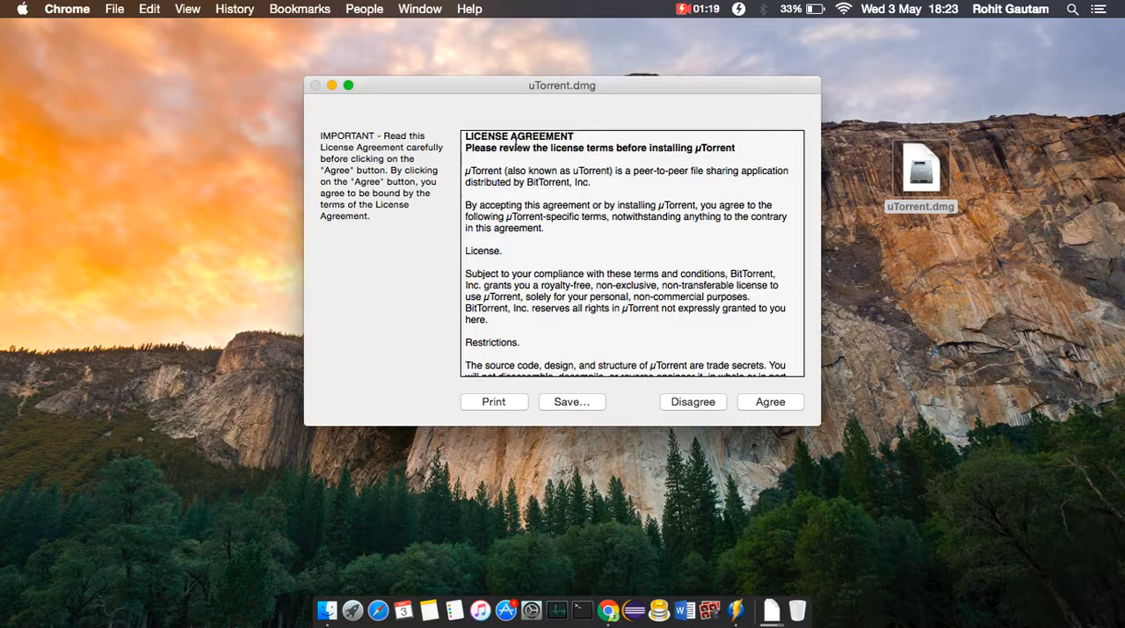
click(770, 401)
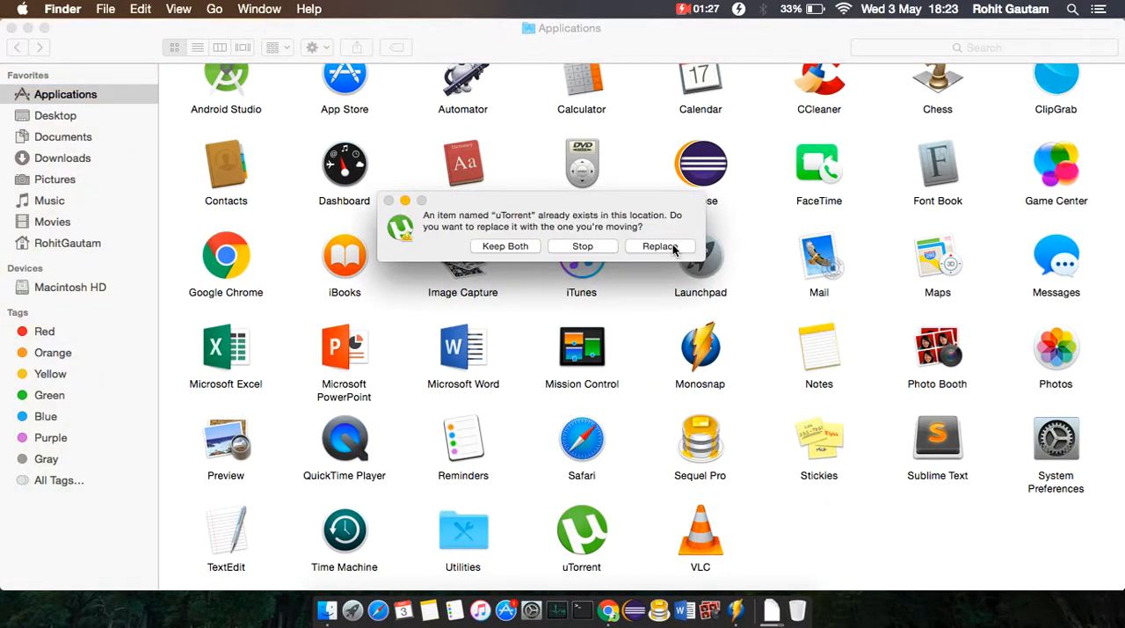
click(582, 245)
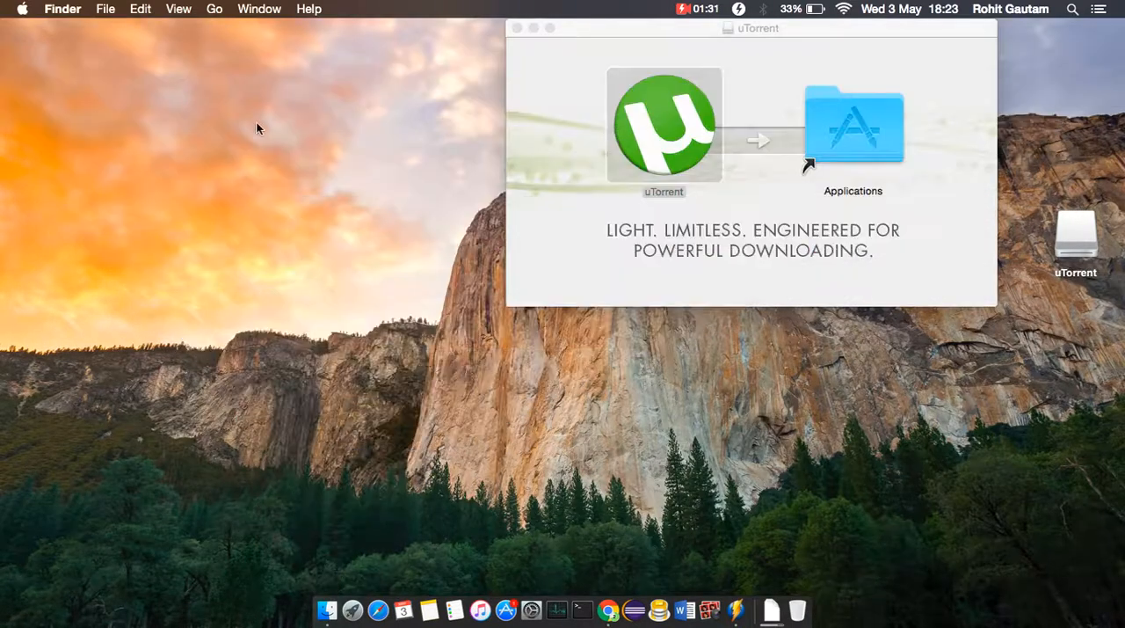
click(517, 27)
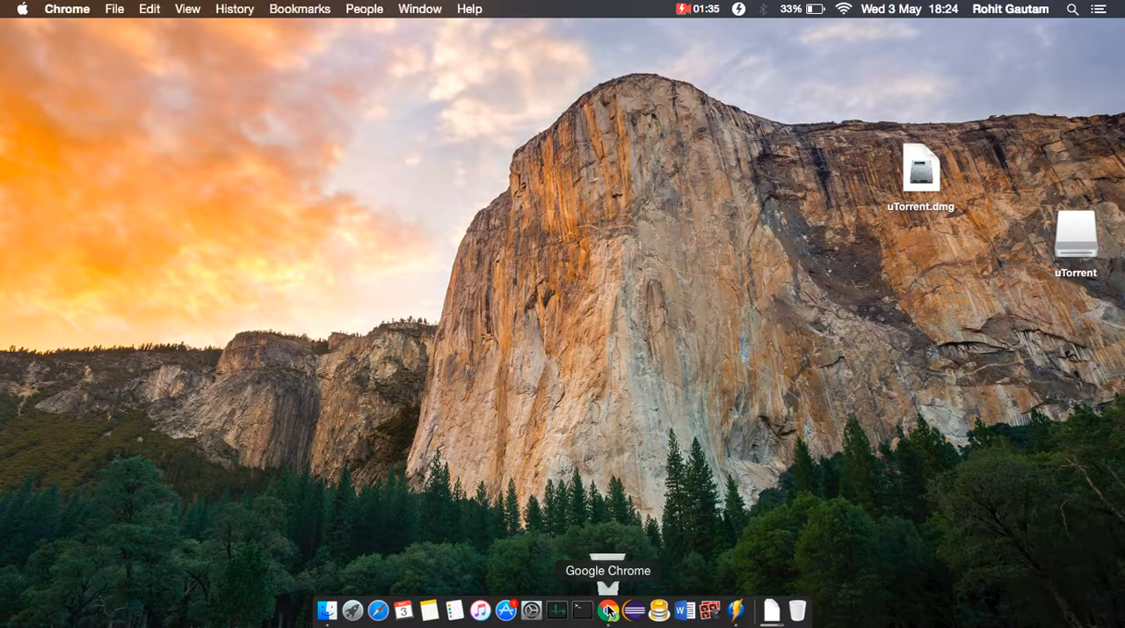
Search Google for 'extratorrents' in Chrome and open the ExtraTorrent.cc site
click(607, 610)
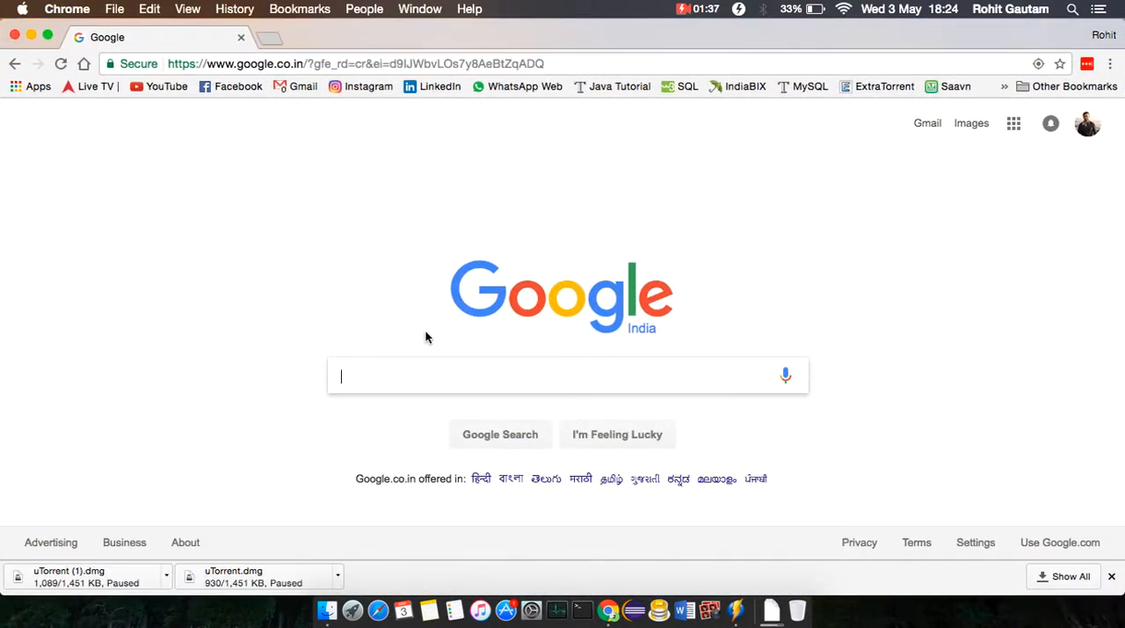
text(ext)
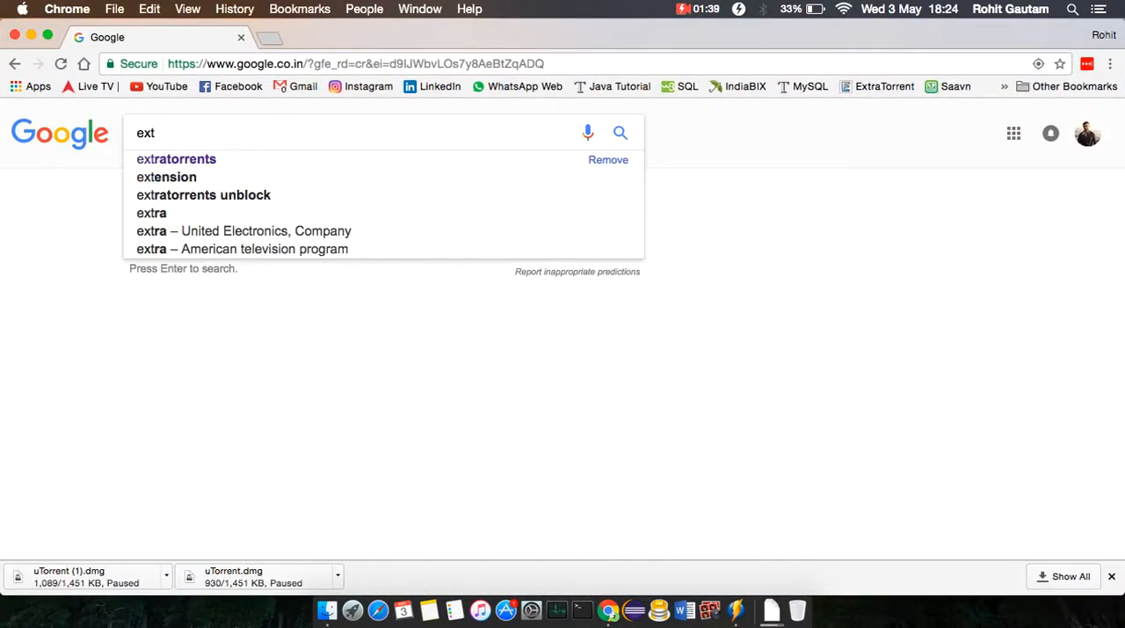
click(176, 159)
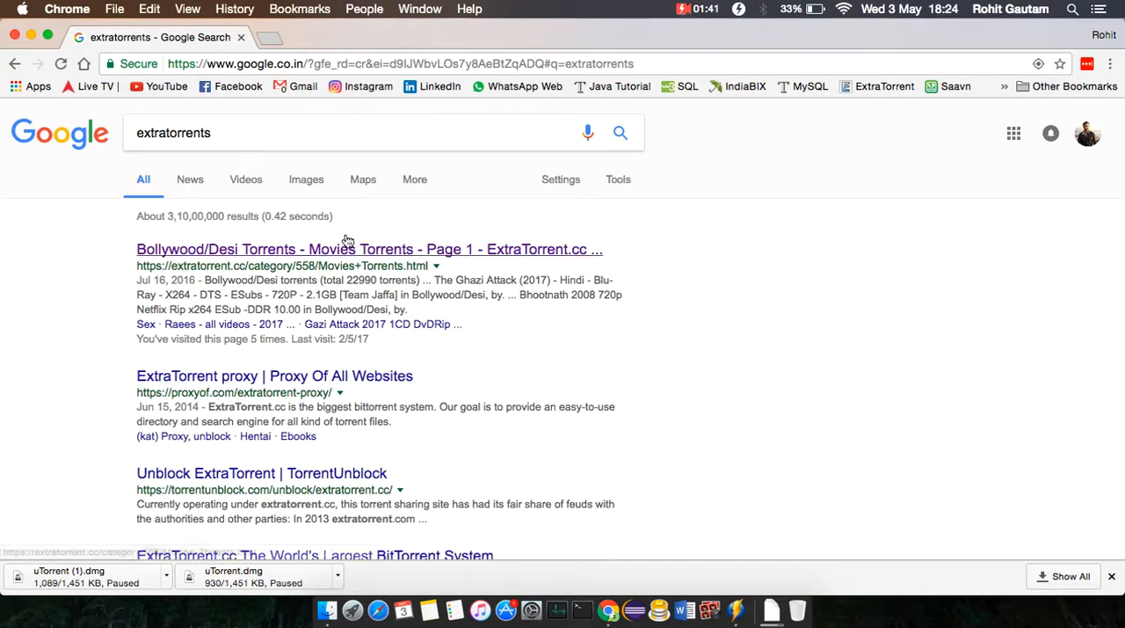
click(368, 249)
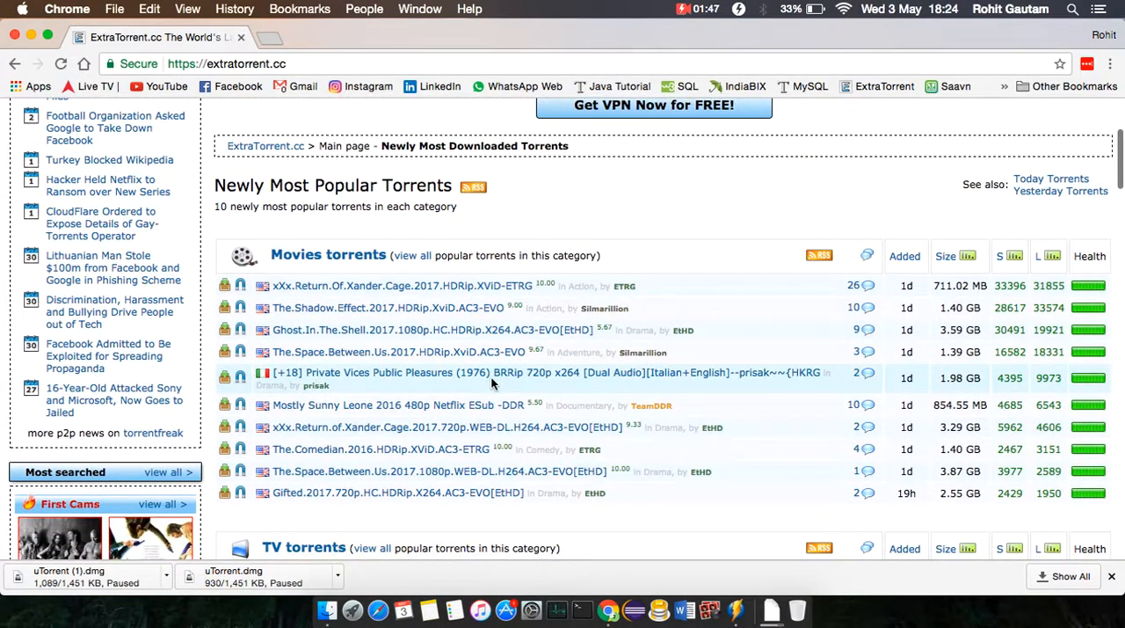
Open the xXx: Return of Xander Cage torrent page and download its torrent file
scroll(down, 3)
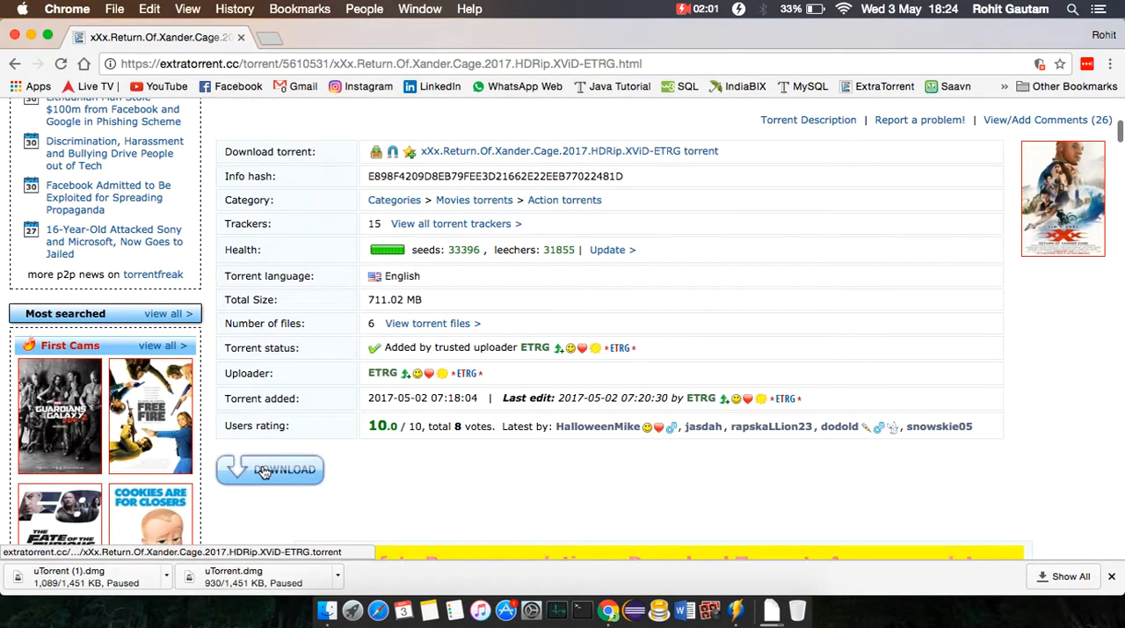
click(270, 468)
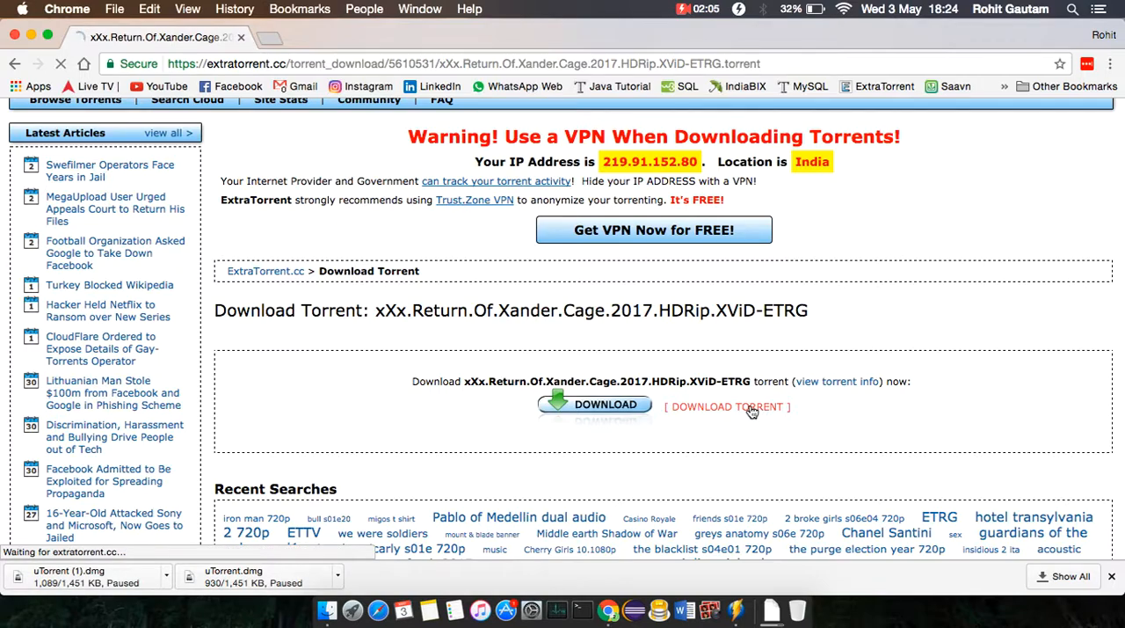
click(726, 406)
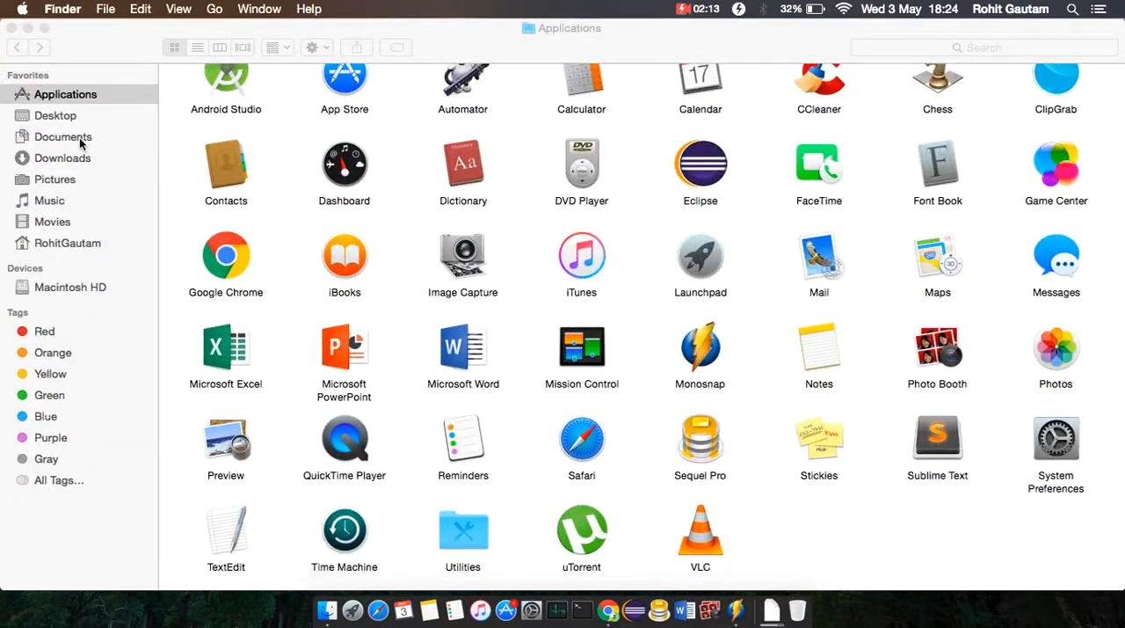
Open the Xander Cage .torrent file from Downloads in uTorrent, then close Finder
click(61, 157)
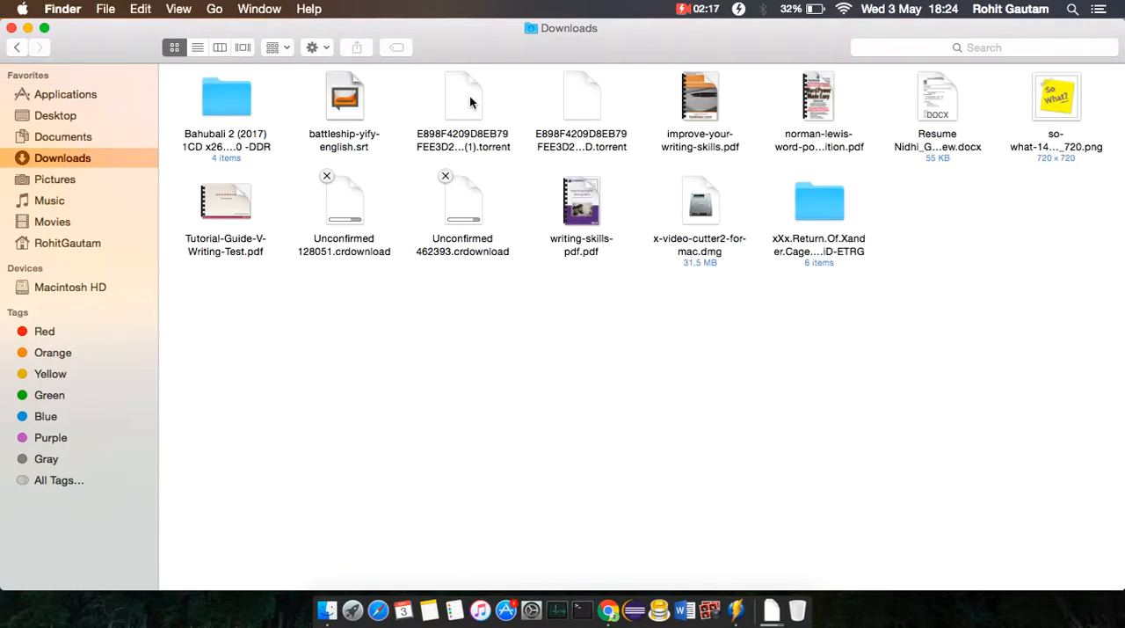
click(463, 97)
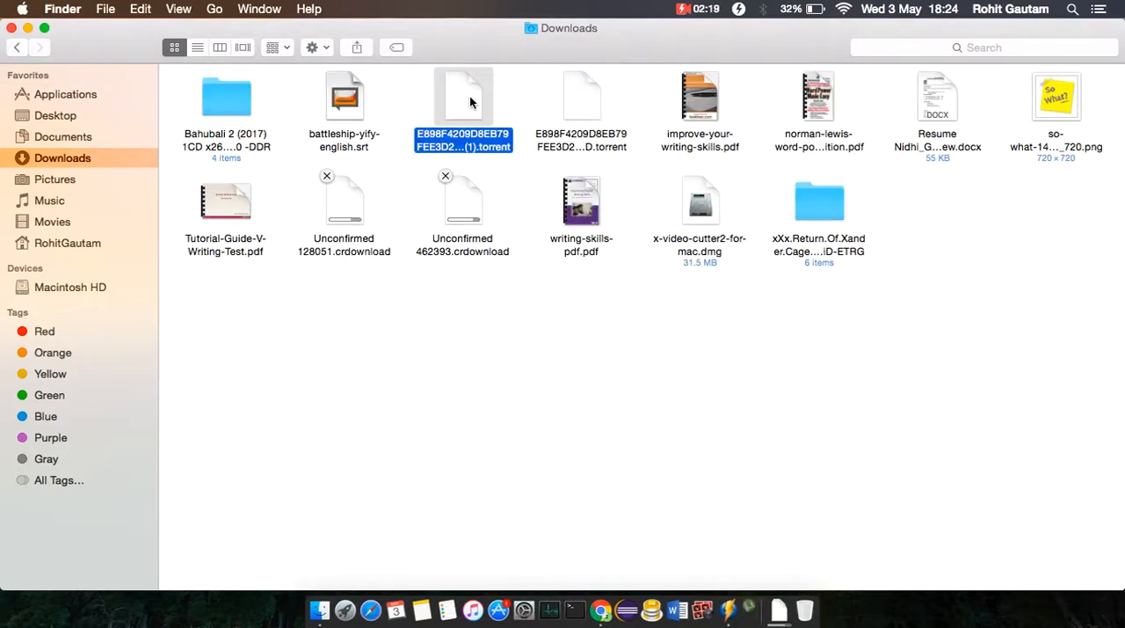
double_click(463, 96)
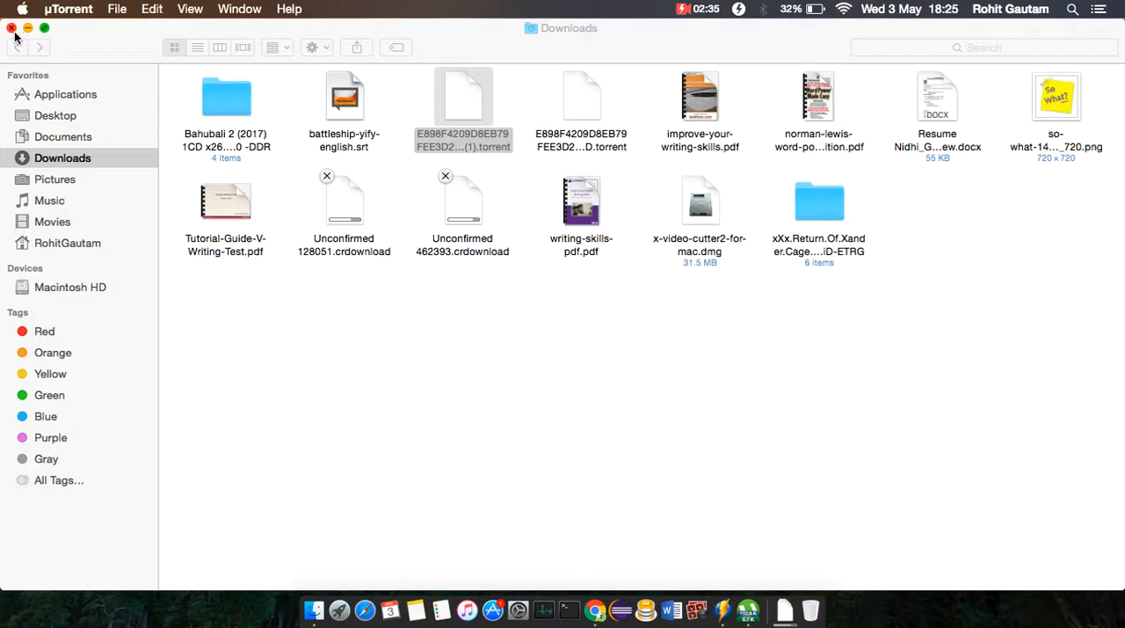
click(12, 27)
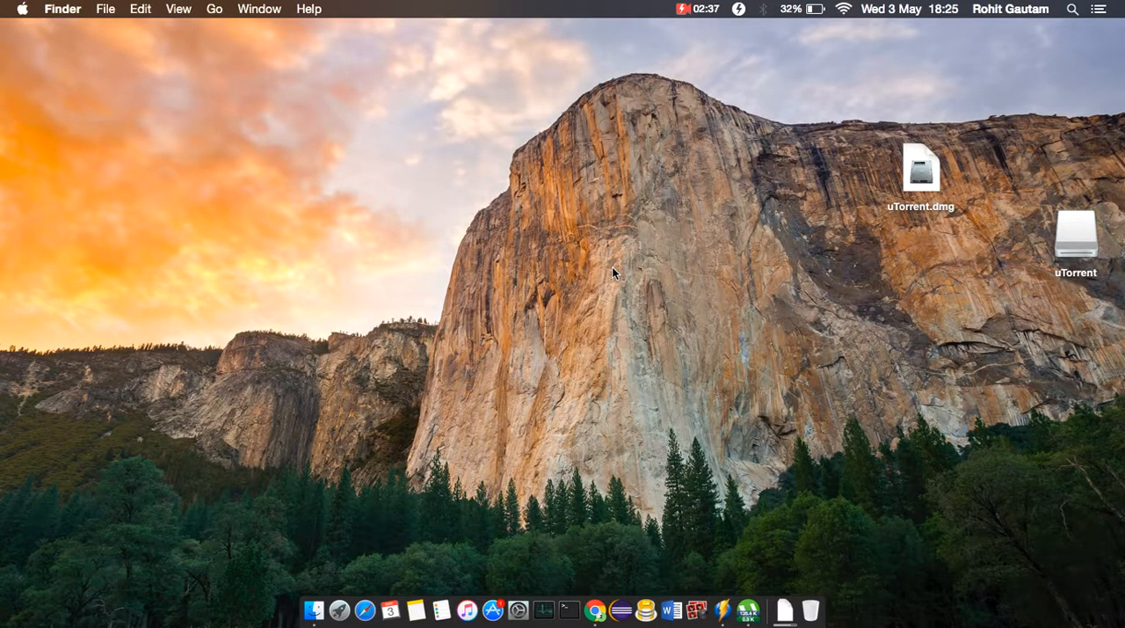